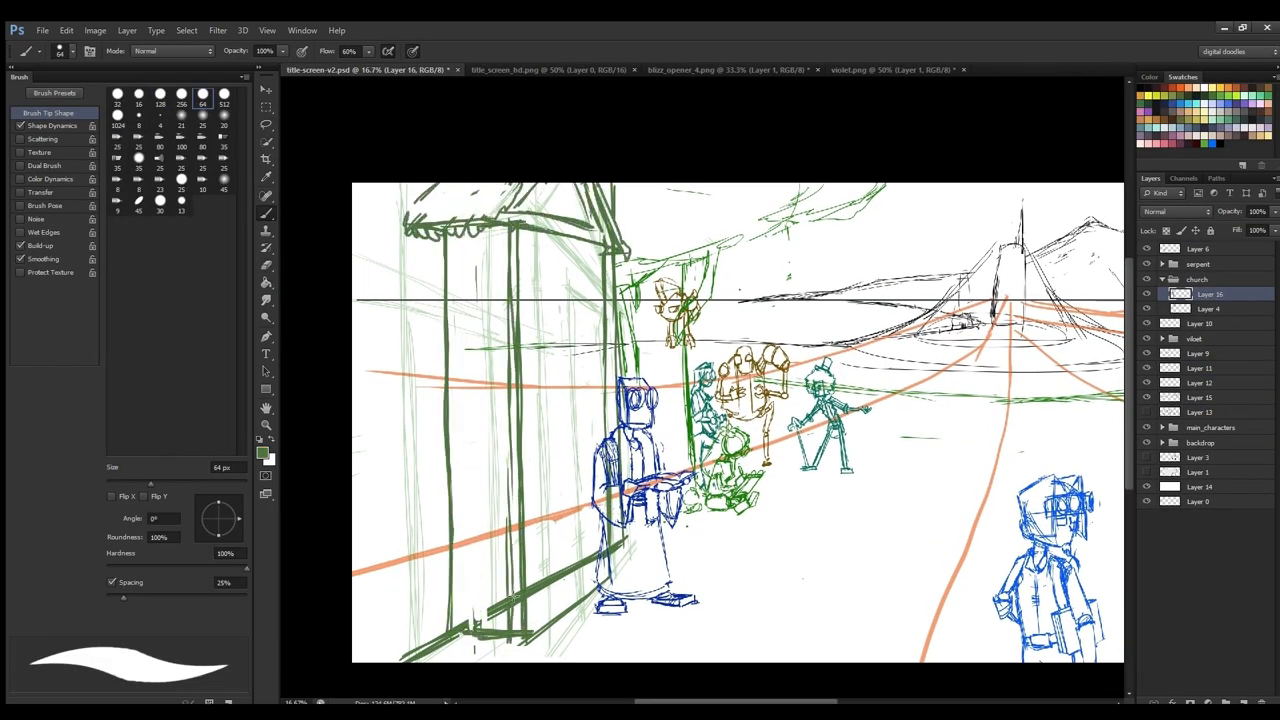
Step: Sketch the robot characters and street structures along the orange perspective lines on Layer 16
left_click(1163, 293)
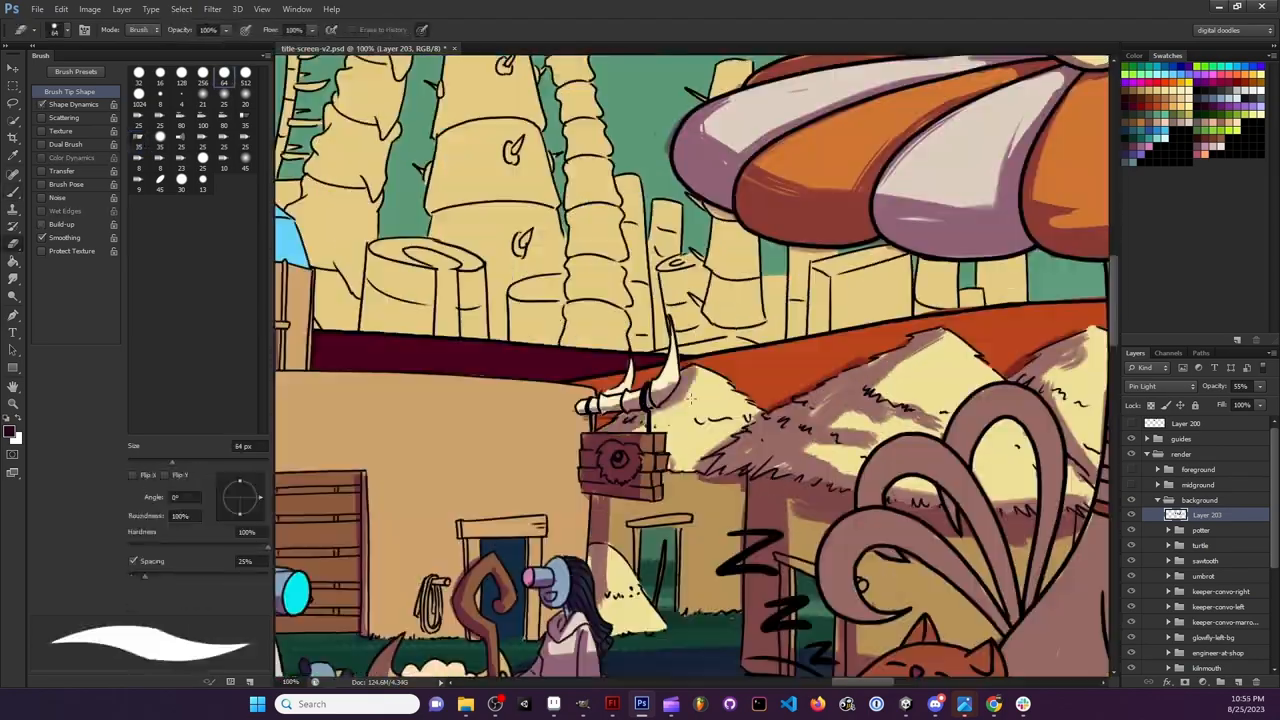
Step: Paint colour adjustment layers over the scene and open the blend mode list to set Overlay
right_click(1220, 500)
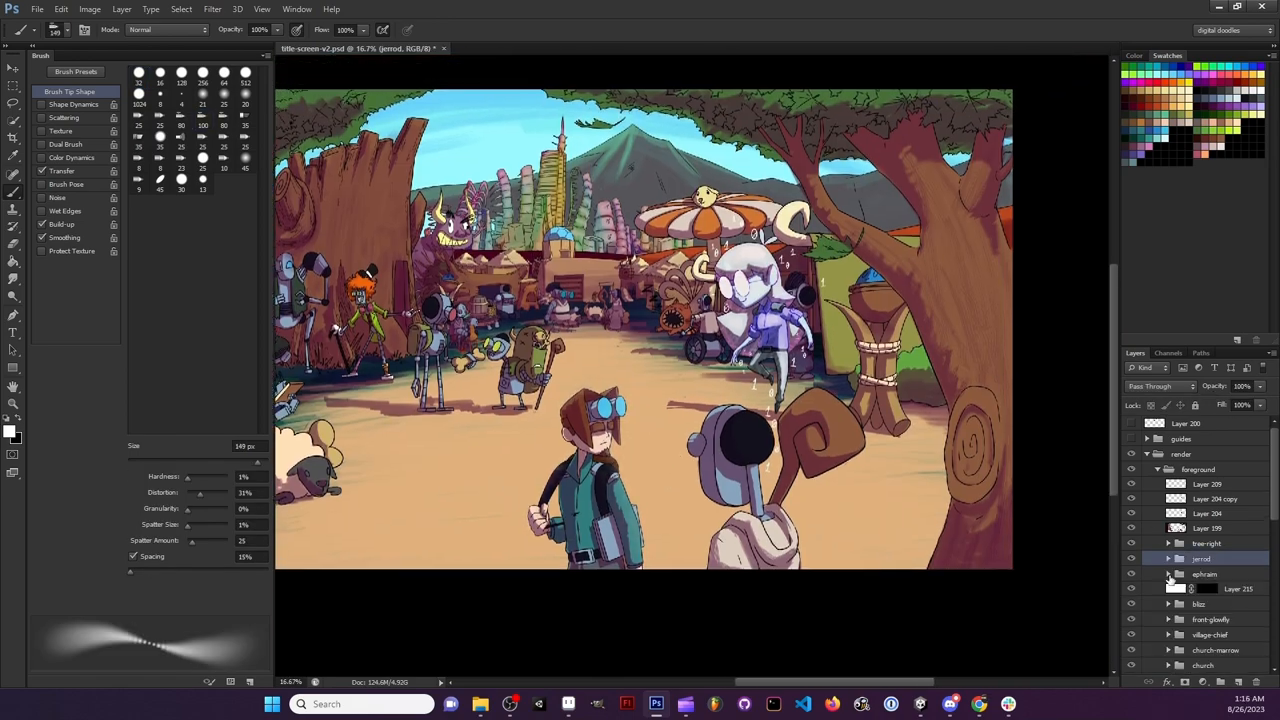
left_click(1158, 386)
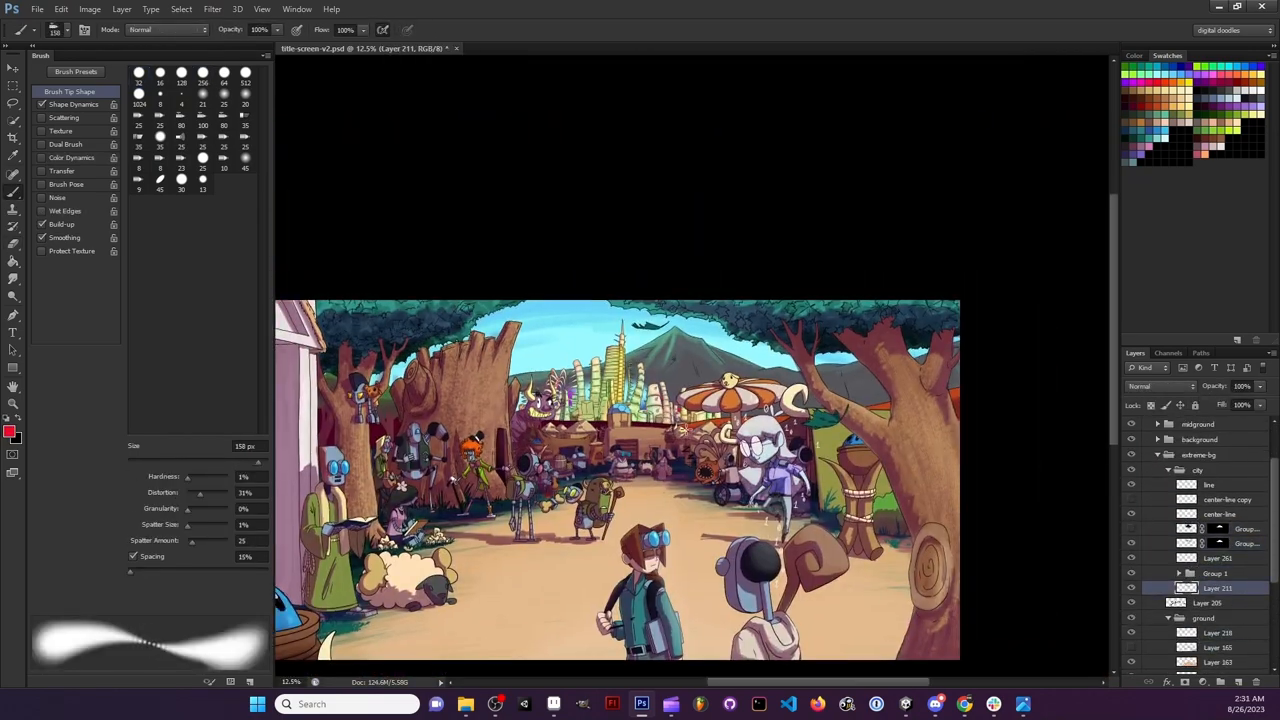
left_click(1160, 386)
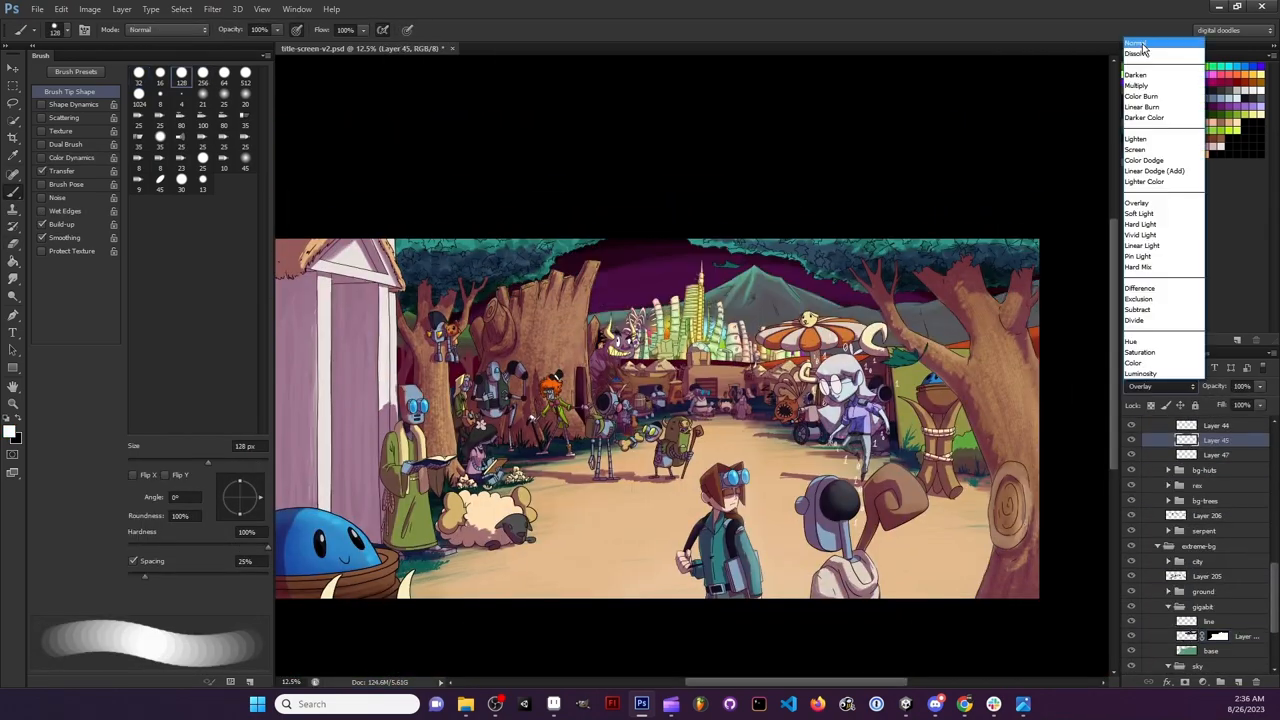